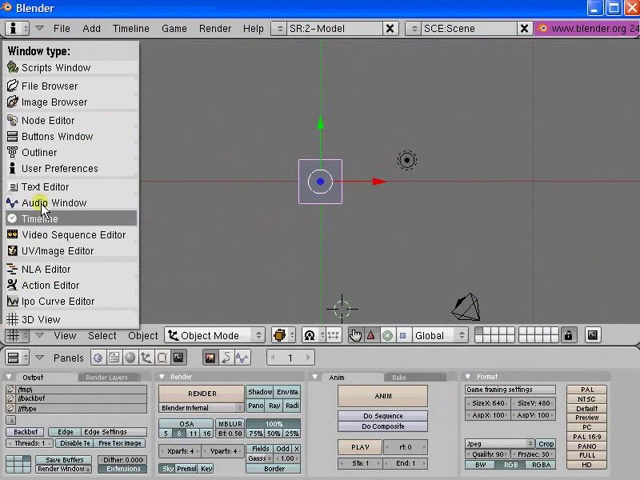
Switch the 3D view to the Node Editor and enable Use Nodes for compositing.
{"action": "left_click", "coordinate": [48, 120]}
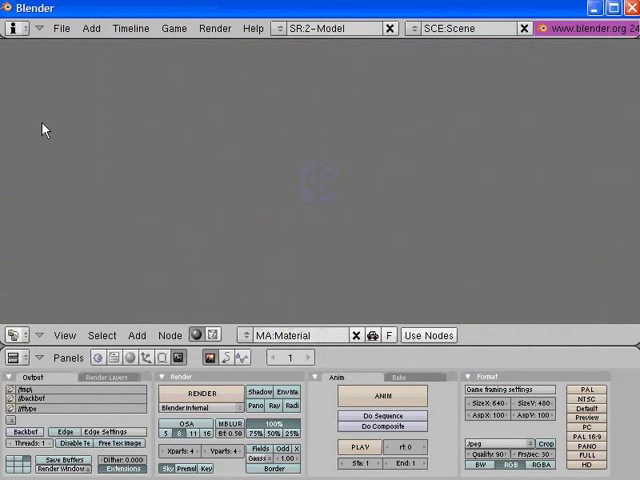
{"action": "left_click", "coordinate": [264, 336]}
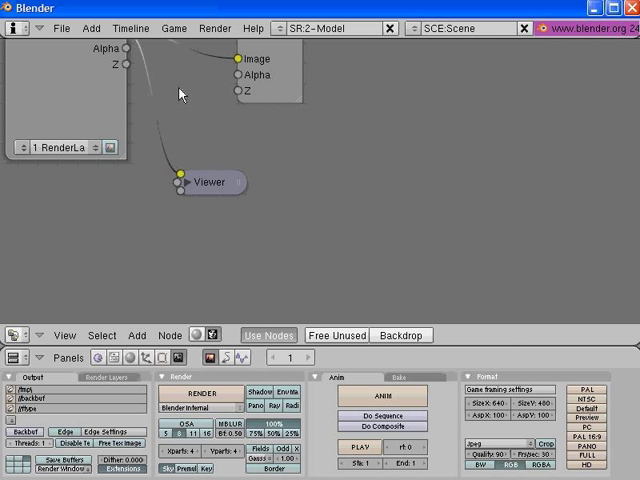
{"action": "mouse_move", "coordinate": [172, 86]}
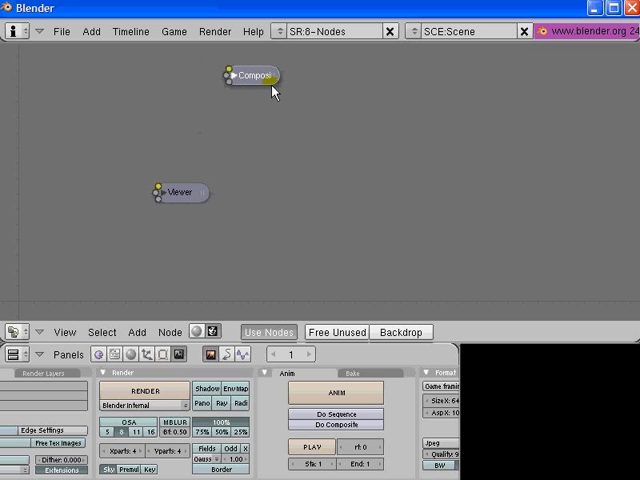
Move the Composite and Viewer nodes to the right side of the tree.
{"action": "left_click_drag", "start_coordinate": [256, 76], "coordinate": [596, 284]}
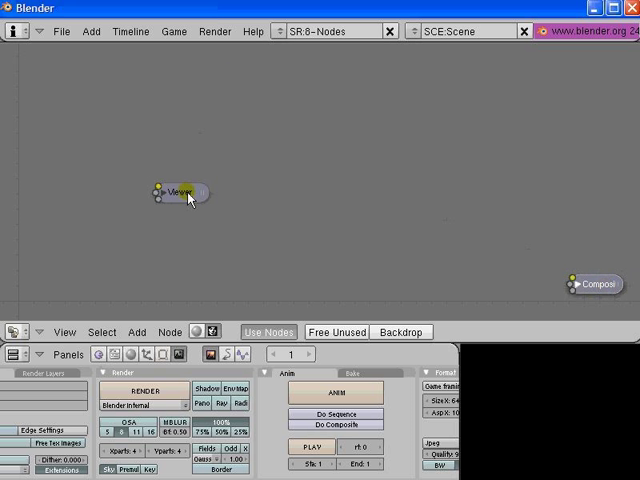
{"action": "left_click_drag", "start_coordinate": [180, 190], "coordinate": [590, 256]}
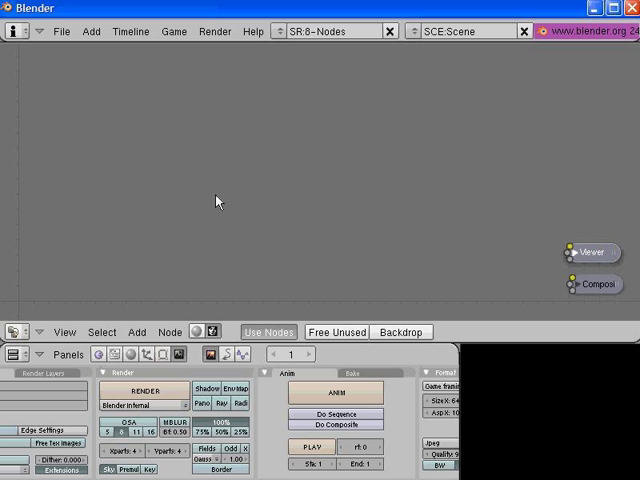
{"action": "mouse_move", "coordinate": [24, 66]}
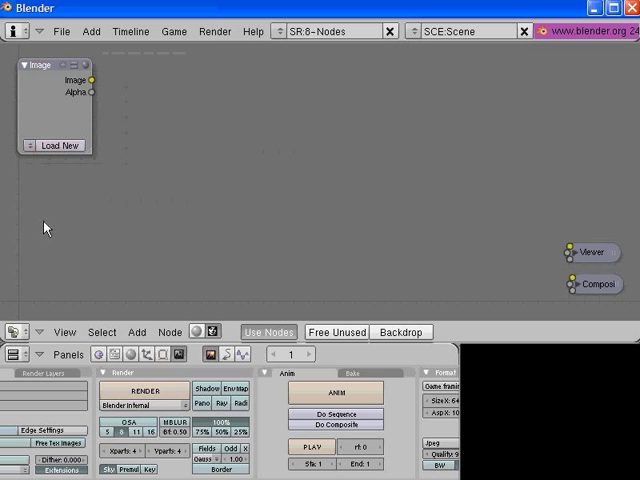
{"action": "mouse_move", "coordinate": [60, 184]}
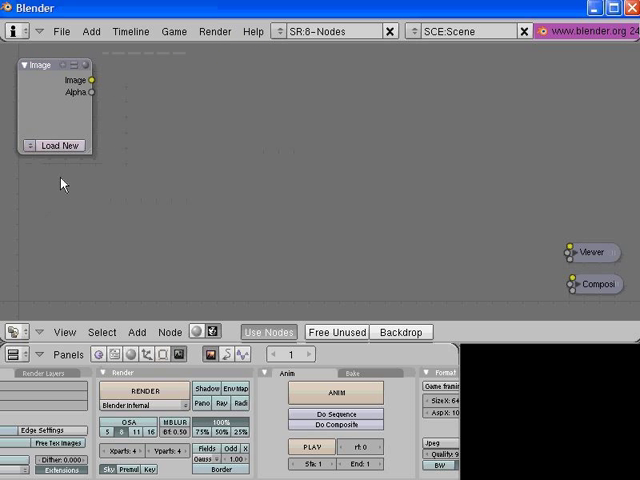
Load the Panama Canal JPG from the HD images folder into an Image node.
{"action": "left_click", "coordinate": [56, 144]}
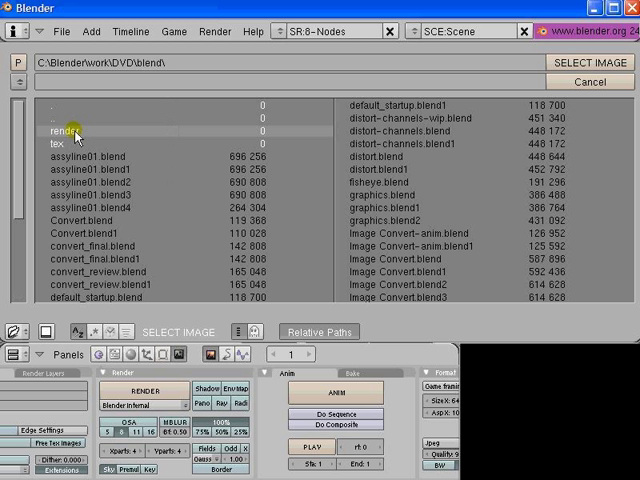
{"action": "double_click", "coordinate": [62, 144]}
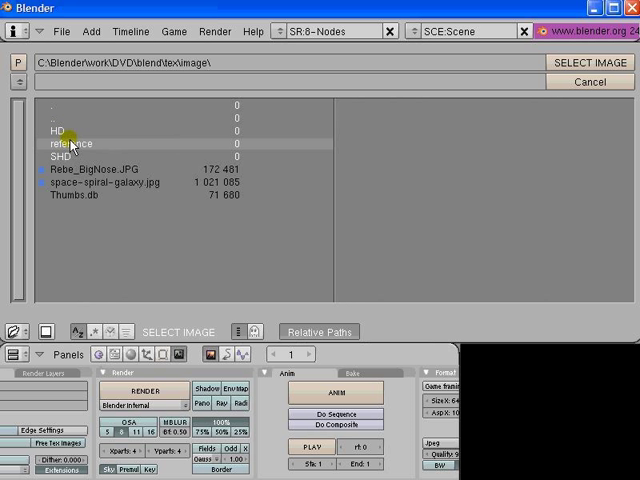
{"action": "double_click", "coordinate": [58, 130]}
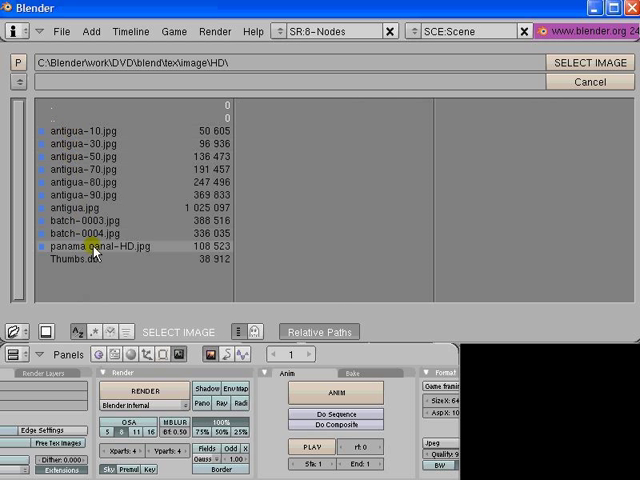
{"action": "left_click", "coordinate": [104, 244]}
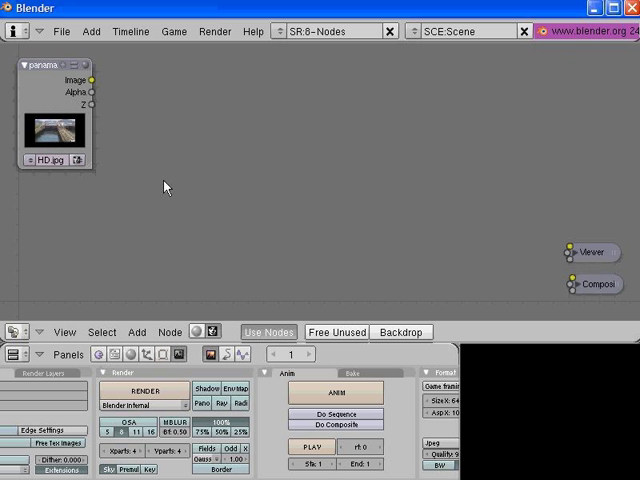
Add Separate and Combine YCbCrA nodes and wire Y, Cb, Cr, A through to Viewer and Composite.
{"action": "left_click", "coordinate": [136, 332]}
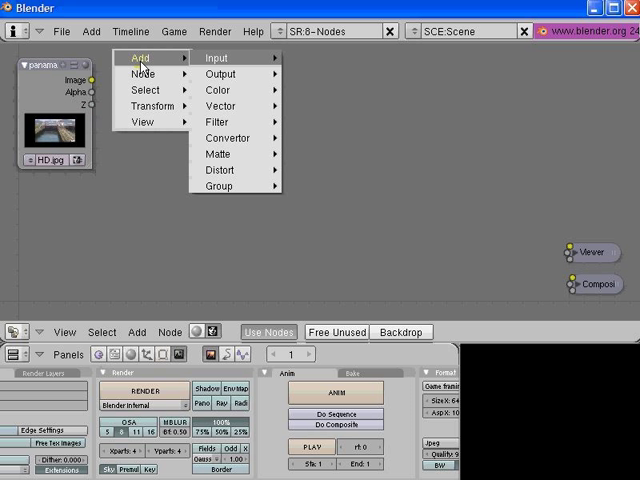
{"action": "mouse_move", "coordinate": [220, 56]}
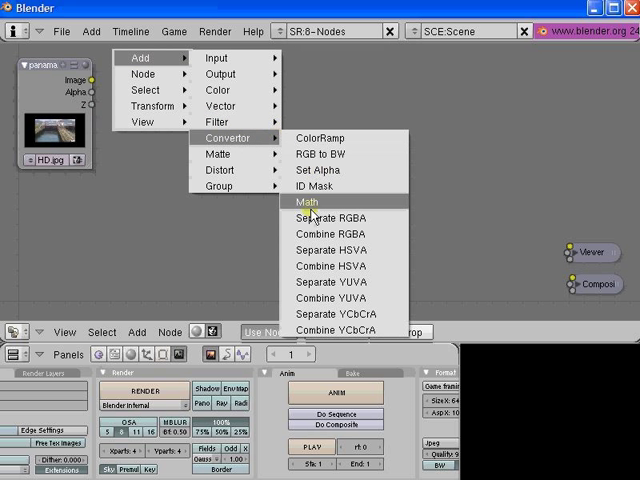
{"action": "mouse_move", "coordinate": [322, 314]}
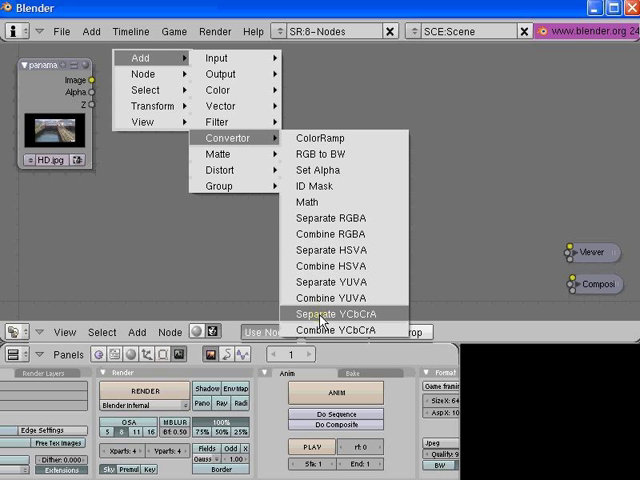
{"action": "mouse_move", "coordinate": [328, 318]}
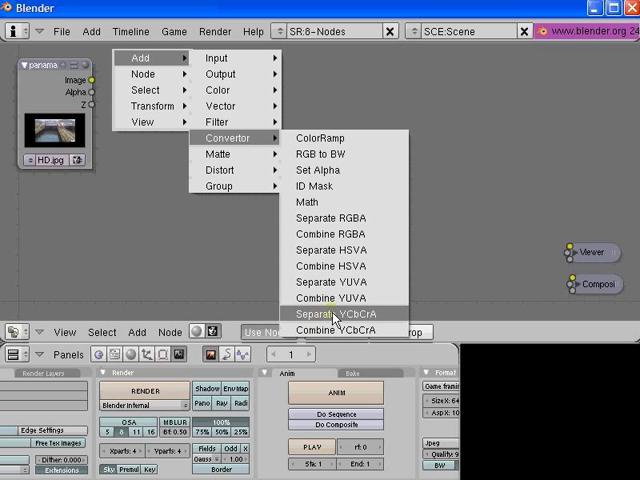
{"action": "left_click", "coordinate": [328, 314]}
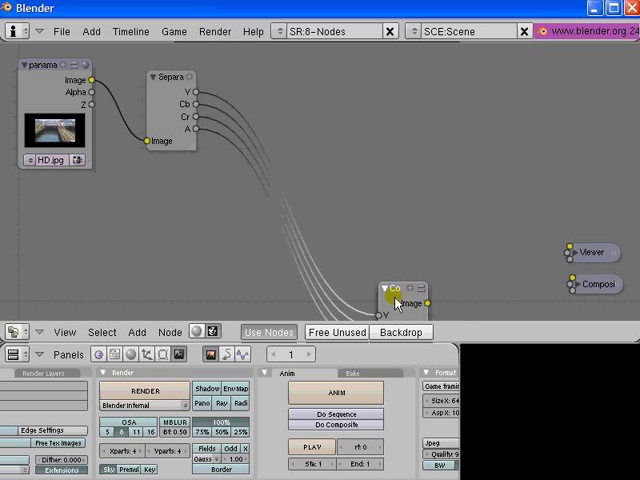
{"action": "left_click_drag", "start_coordinate": [390, 300], "coordinate": [376, 104]}
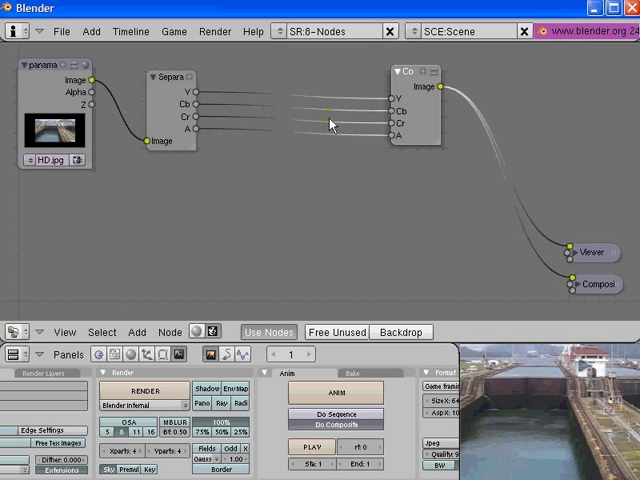
{"action": "mouse_move", "coordinate": [360, 176]}
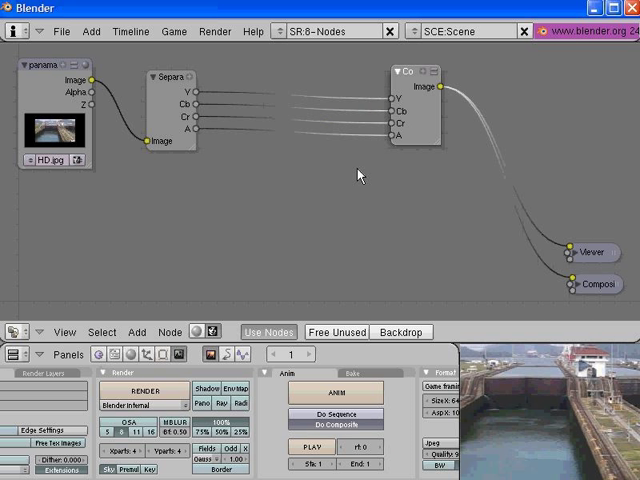
{"action": "mouse_move", "coordinate": [356, 176]}
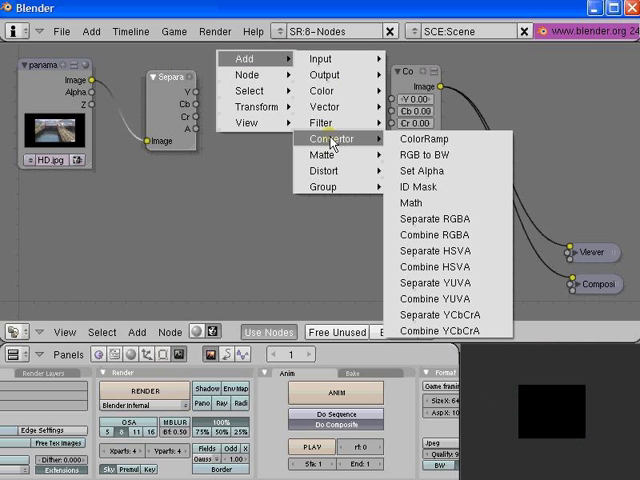
Add a ColorRamp node and wire it between the Y channel and the Combine YCbCrA node.
{"action": "left_click", "coordinate": [412, 138]}
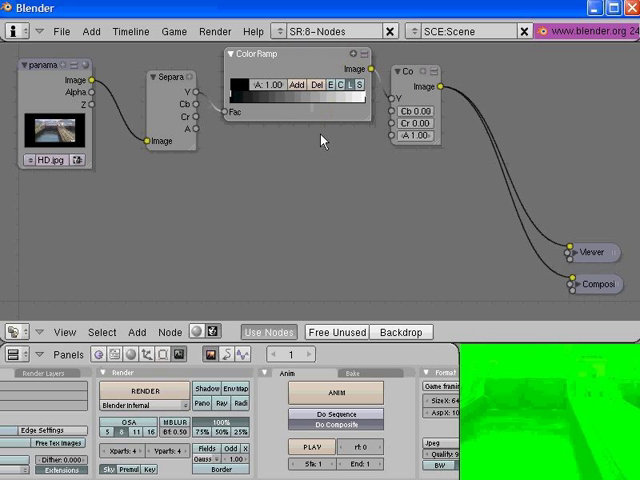
{"action": "left_click", "coordinate": [276, 126]}
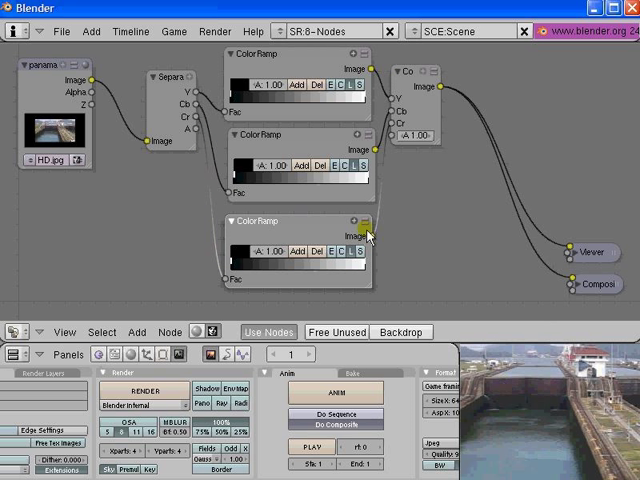
{"action": "mouse_move", "coordinate": [396, 248]}
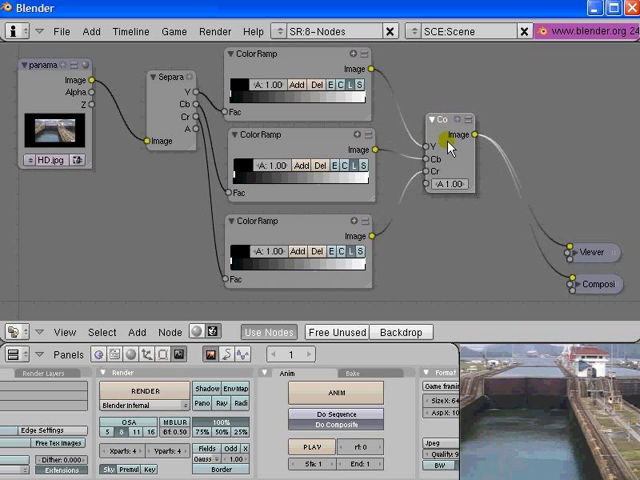
{"action": "mouse_move", "coordinate": [322, 268]}
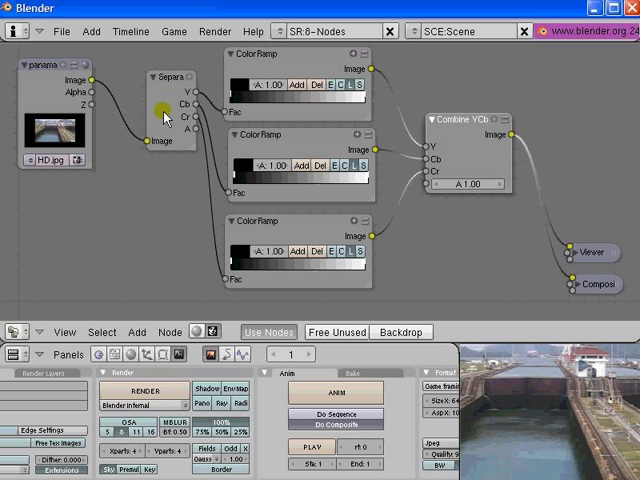
{"action": "mouse_move", "coordinate": [452, 168]}
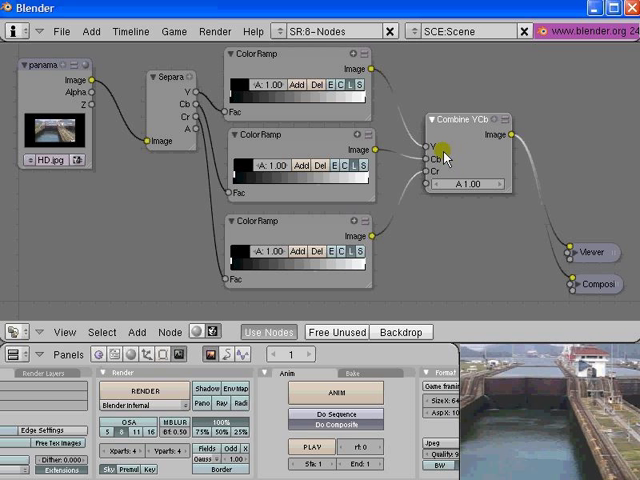
{"action": "mouse_move", "coordinate": [528, 202]}
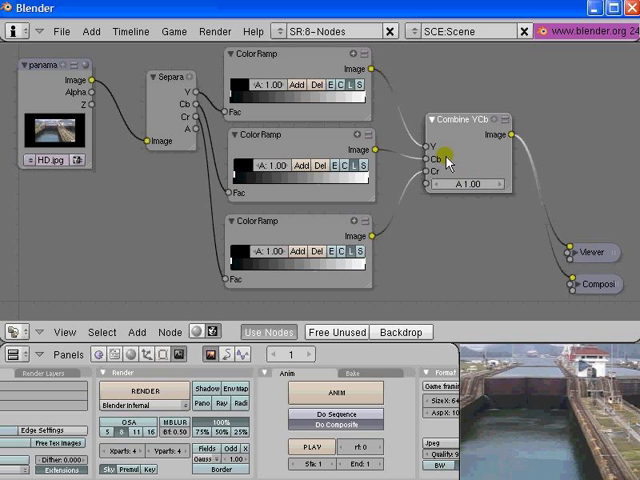
{"action": "mouse_move", "coordinate": [460, 164]}
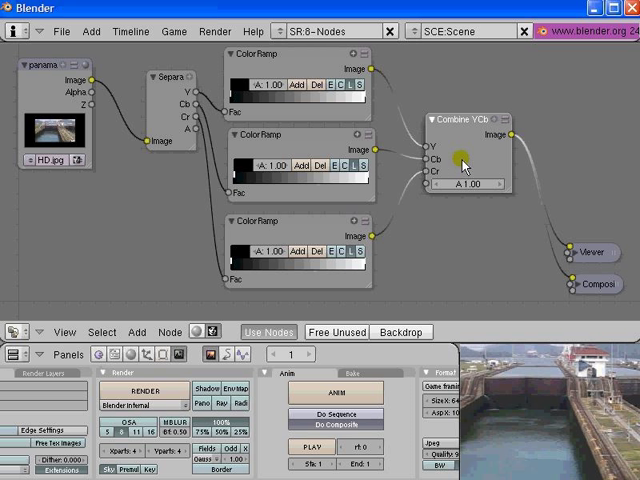
{"action": "mouse_move", "coordinate": [516, 198]}
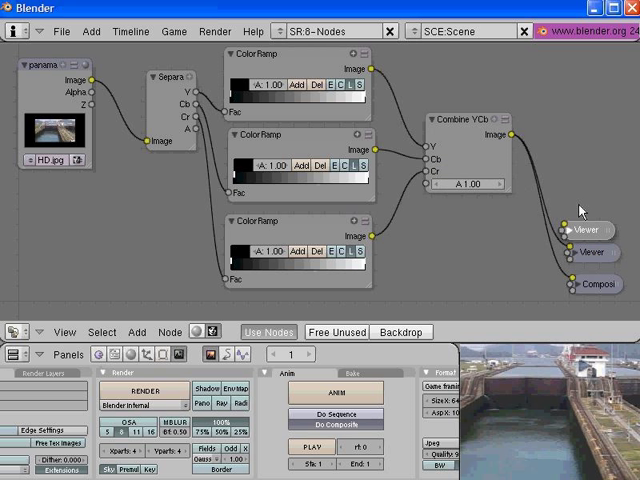
Place a duplicated Viewer above the tree and feed it the Y ColorRamp output.
{"action": "left_click_drag", "start_coordinate": [578, 224], "coordinate": [508, 72]}
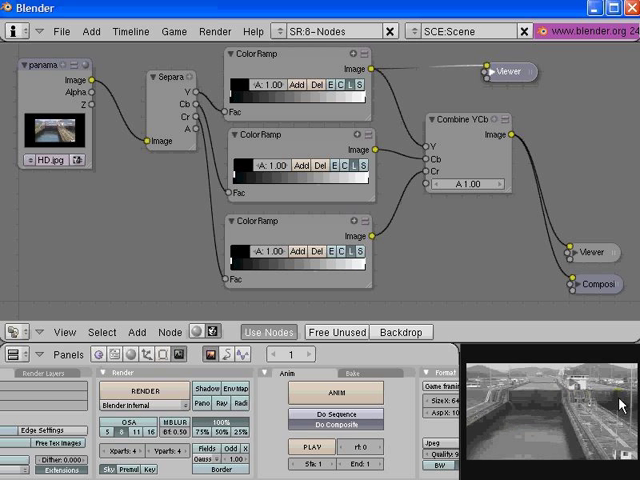
{"action": "mouse_move", "coordinate": [620, 410]}
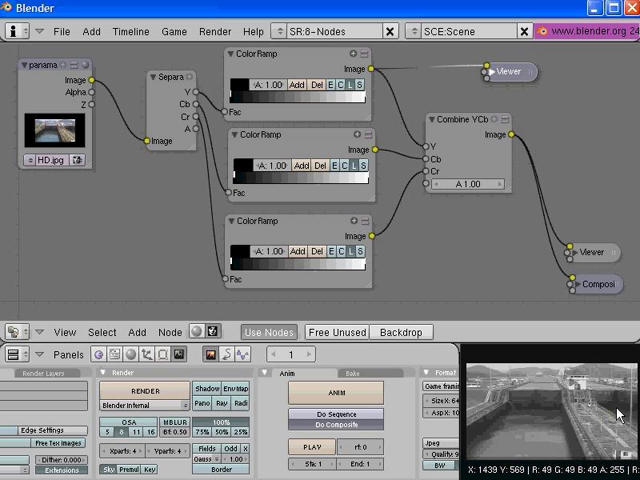
{"action": "mouse_move", "coordinate": [616, 412]}
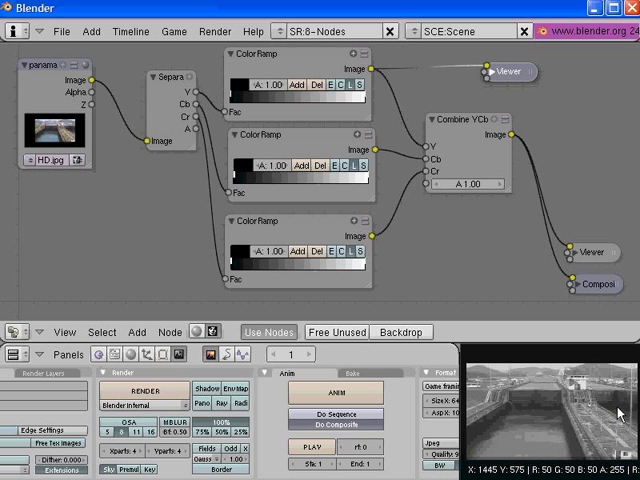
{"action": "mouse_move", "coordinate": [472, 436]}
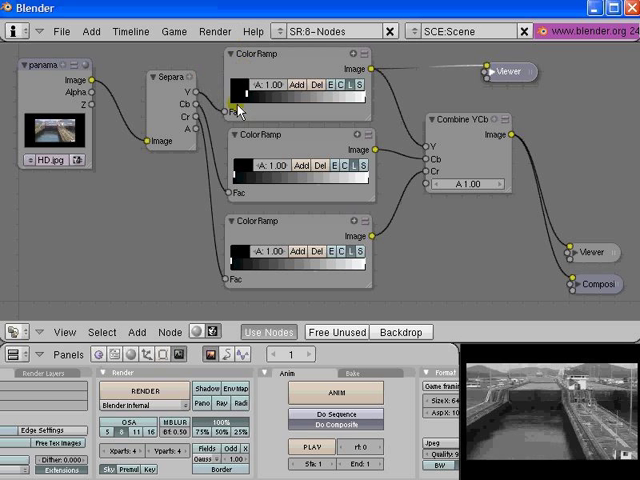
{"action": "mouse_move", "coordinate": [480, 440]}
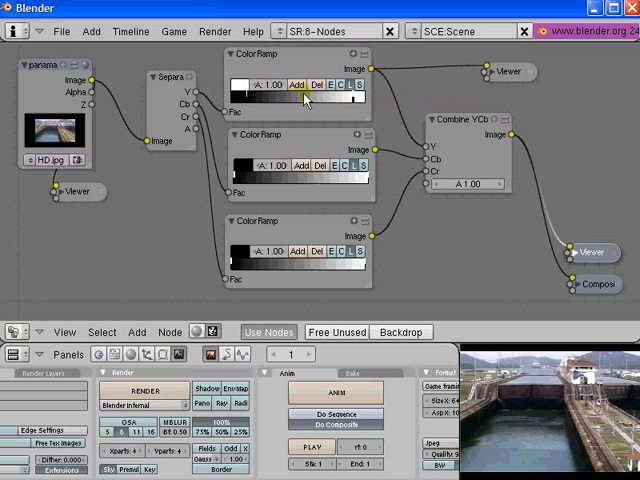
Connect the bottom ColorRamp's Image output to the Viewer to preview it.
{"action": "left_click", "coordinate": [332, 84]}
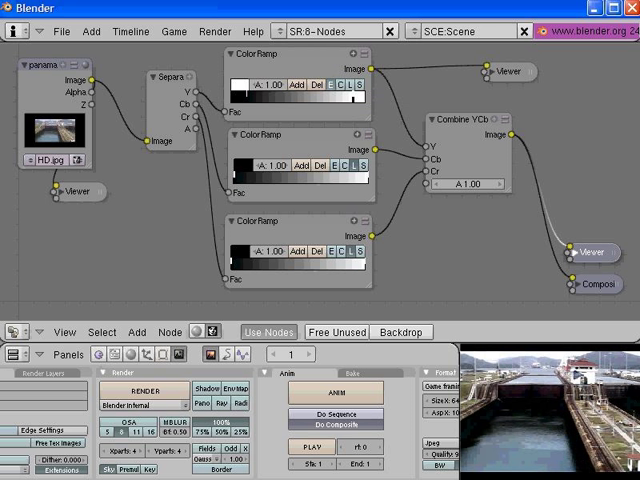
{"action": "left_click", "coordinate": [348, 84]}
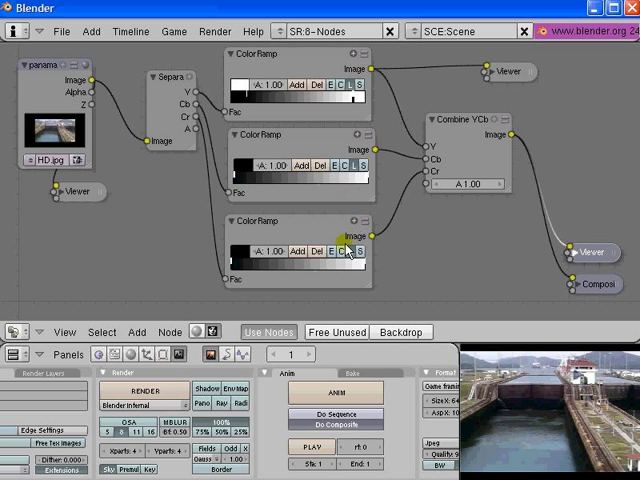
{"action": "mouse_move", "coordinate": [410, 260]}
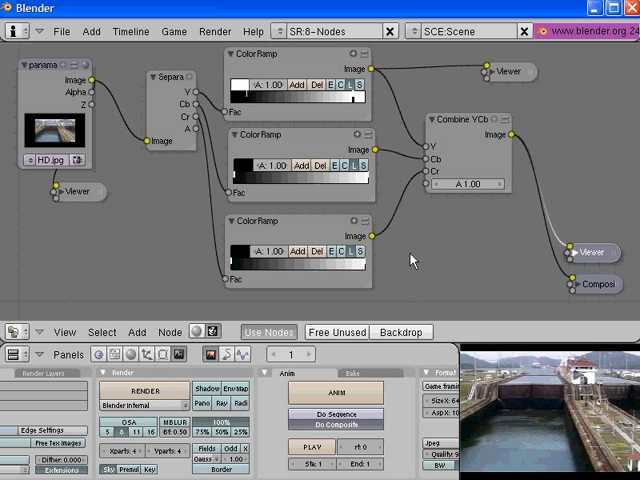
{"action": "mouse_move", "coordinate": [568, 432]}
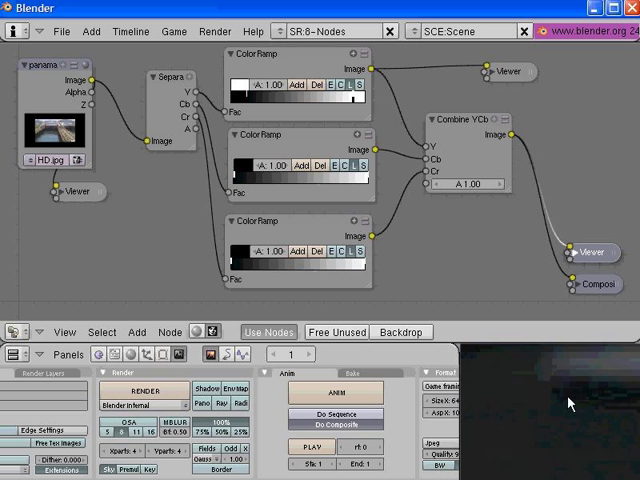
{"action": "mouse_move", "coordinate": [560, 372]}
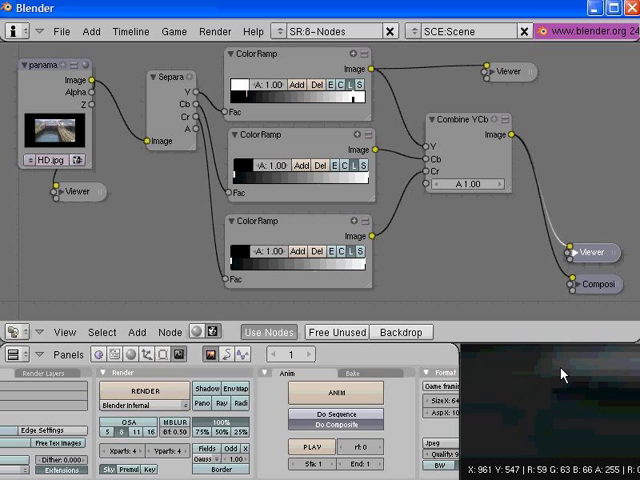
{"action": "mouse_move", "coordinate": [558, 372]}
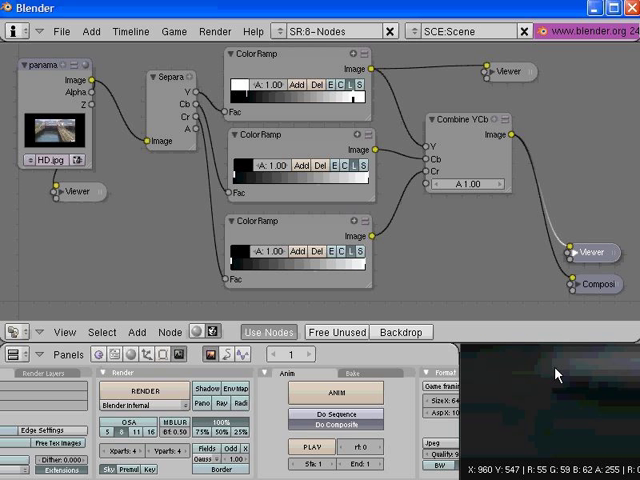
{"action": "mouse_move", "coordinate": [556, 372]}
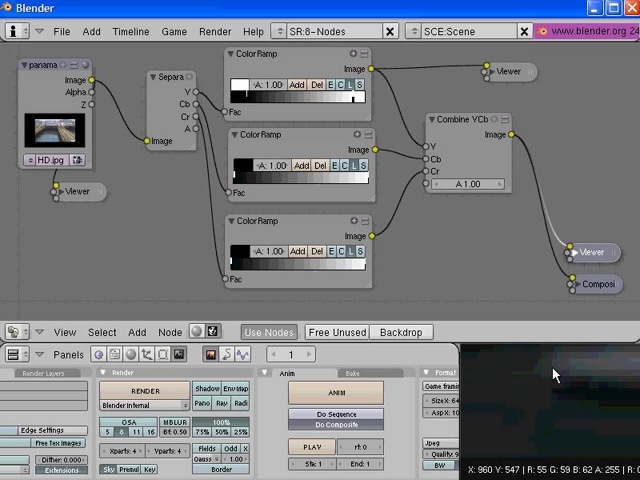
{"action": "mouse_move", "coordinate": [558, 374]}
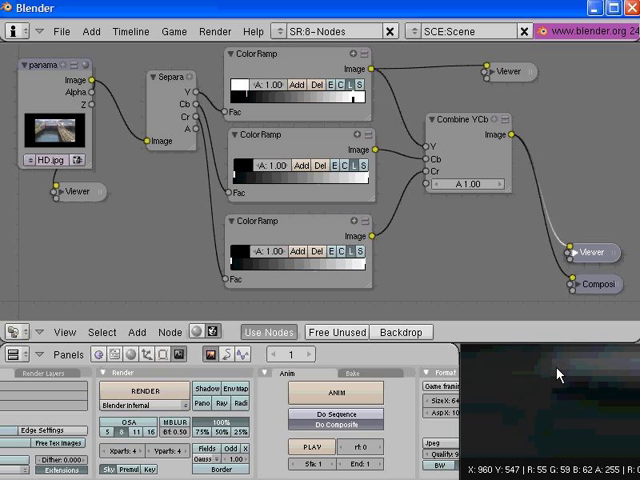
{"action": "mouse_move", "coordinate": [560, 372]}
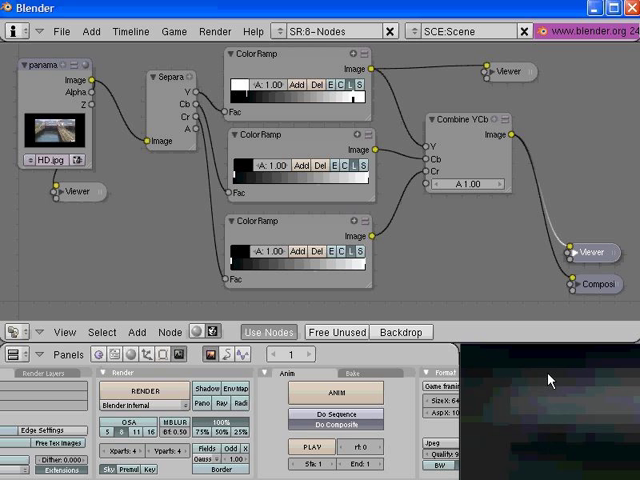
{"action": "mouse_move", "coordinate": [448, 118]}
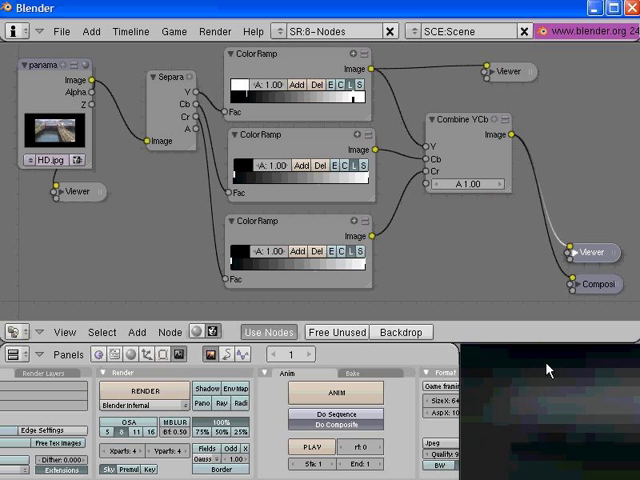
{"action": "mouse_move", "coordinate": [544, 368]}
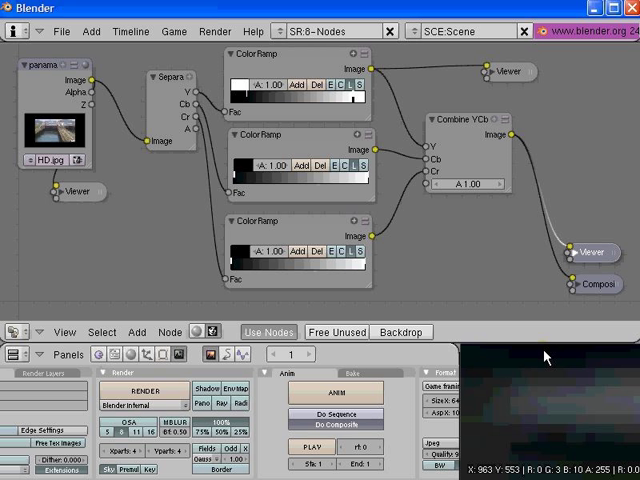
{"action": "mouse_move", "coordinate": [550, 408]}
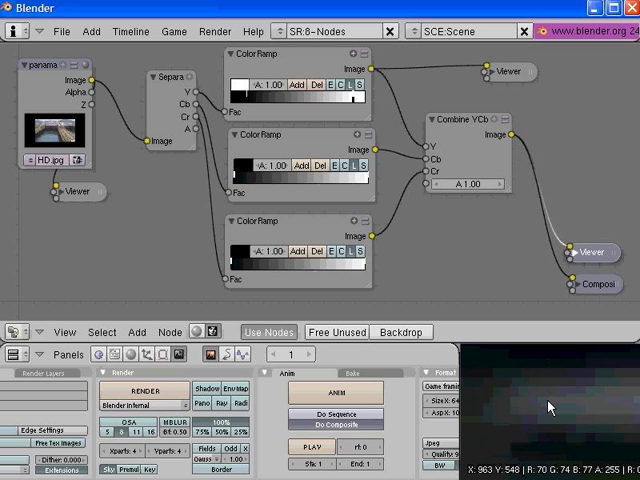
{"action": "mouse_move", "coordinate": [548, 360]}
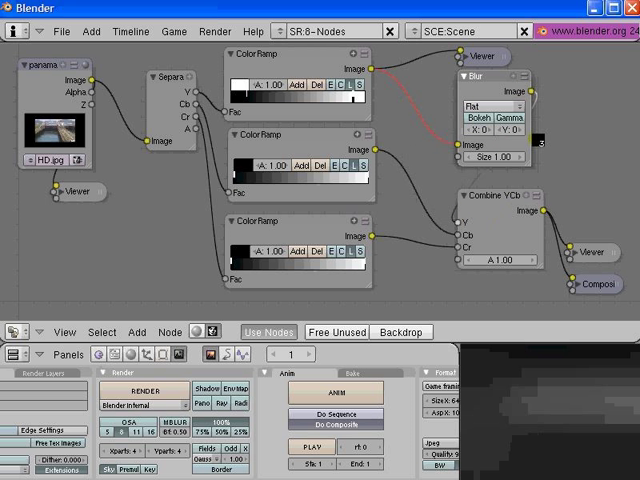
Add a Blur node between the top ColorRamp and the Combine YCbCr Y input.
{"action": "left_click", "coordinate": [478, 136]}
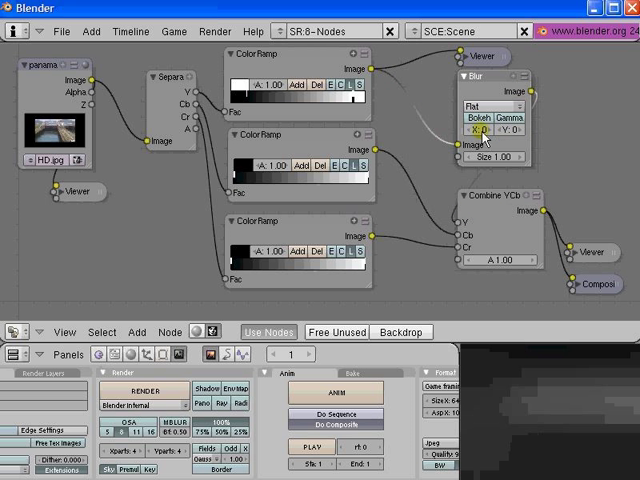
{"action": "mouse_move", "coordinate": [592, 288]}
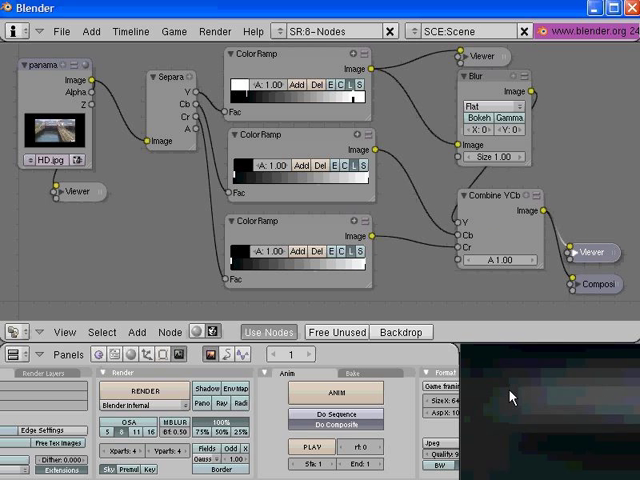
{"action": "mouse_move", "coordinate": [196, 278]}
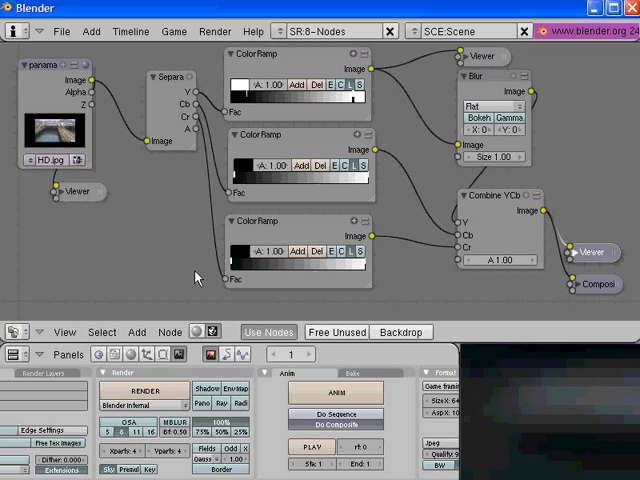
{"action": "mouse_move", "coordinate": [132, 174]}
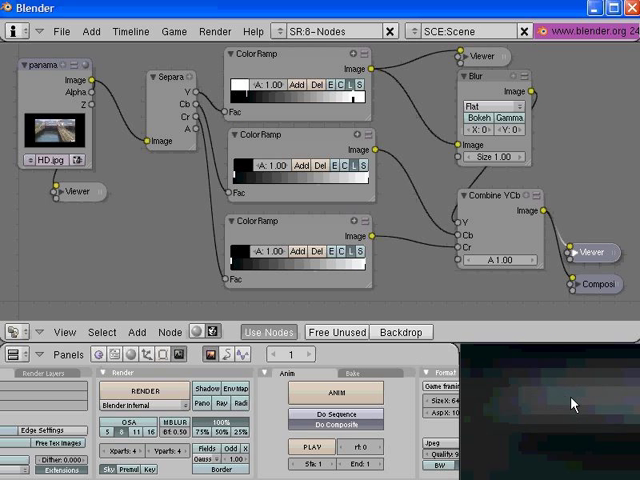
{"action": "mouse_move", "coordinate": [496, 104]}
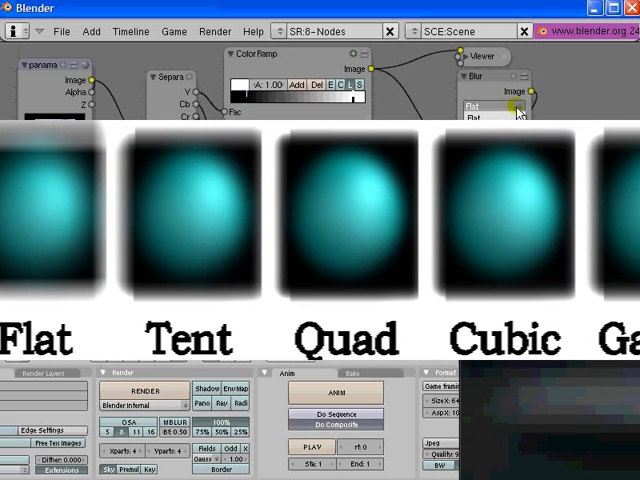
Change the Blur node's filter type from Flat to Tent.
{"action": "scroll", "scroll_direction": "right", "scroll_amount": 3}
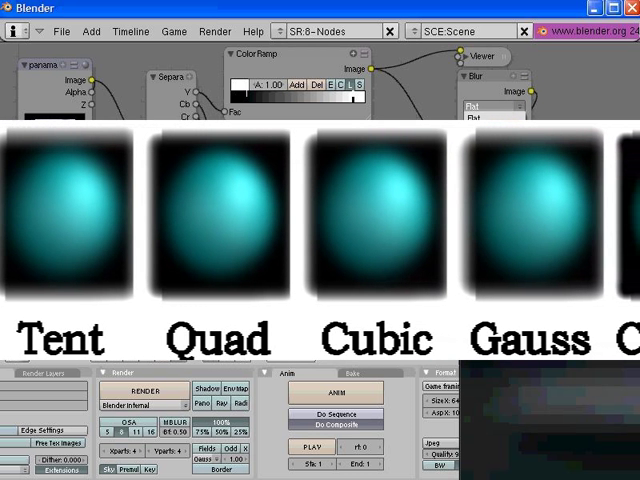
{"action": "scroll", "scroll_direction": "right", "scroll_amount": 3}
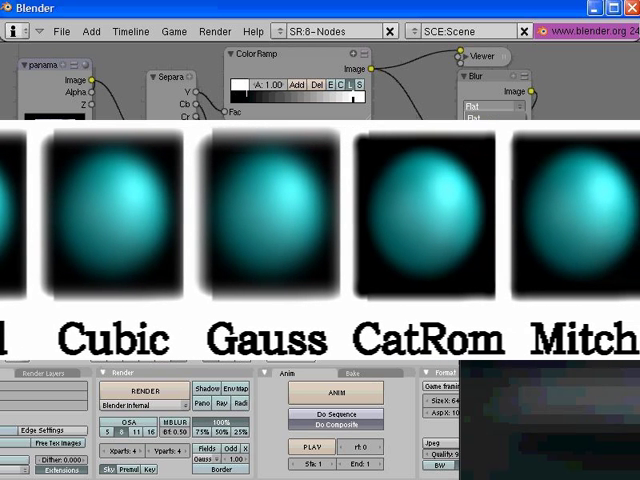
{"action": "left_click", "coordinate": [494, 104]}
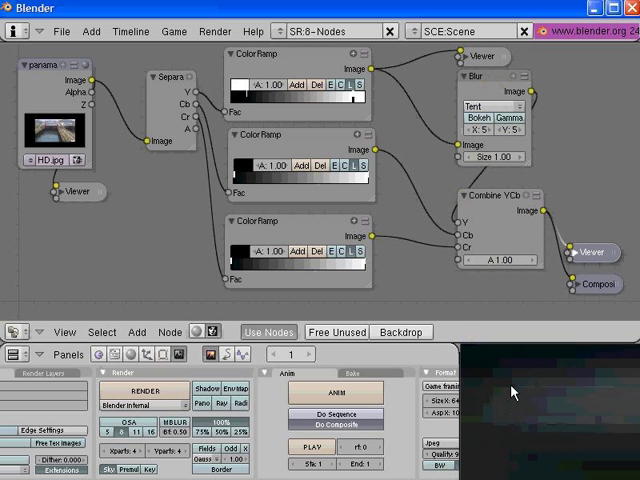
{"action": "mouse_move", "coordinate": [536, 370]}
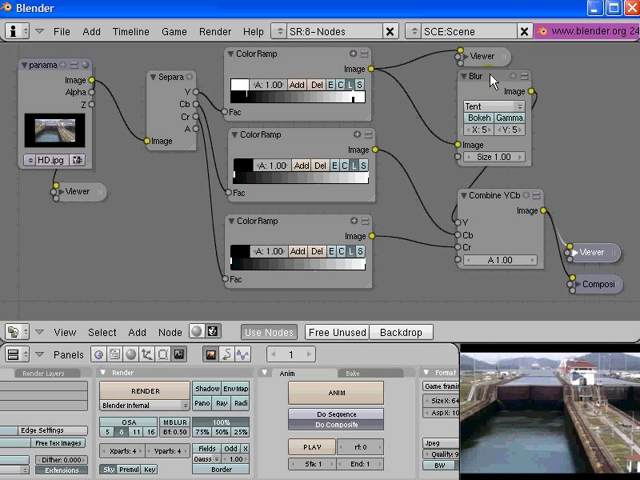
{"action": "mouse_move", "coordinate": [444, 116]}
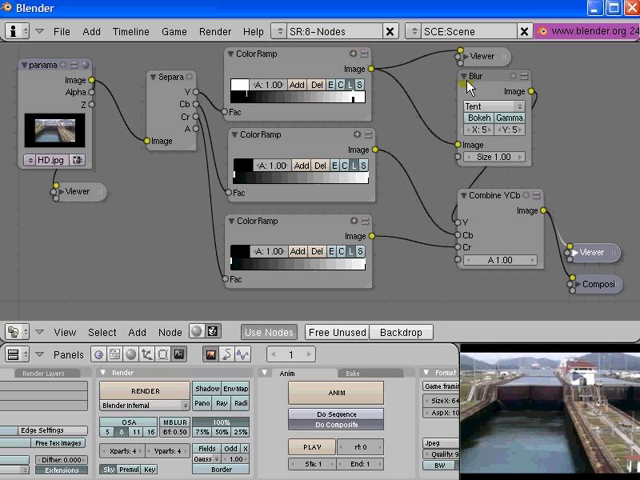
{"action": "mouse_move", "coordinate": [462, 284]}
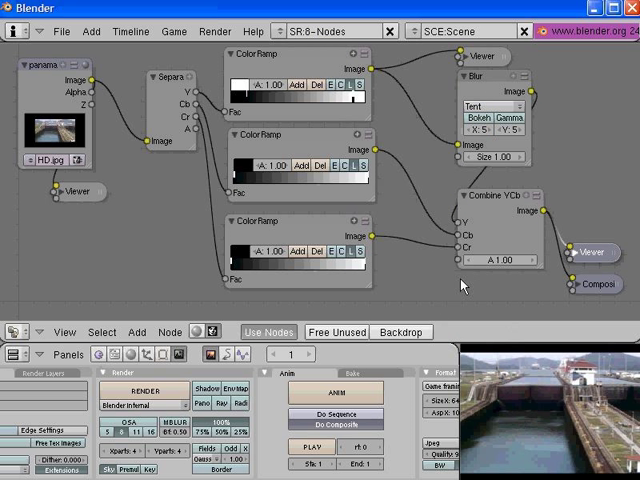